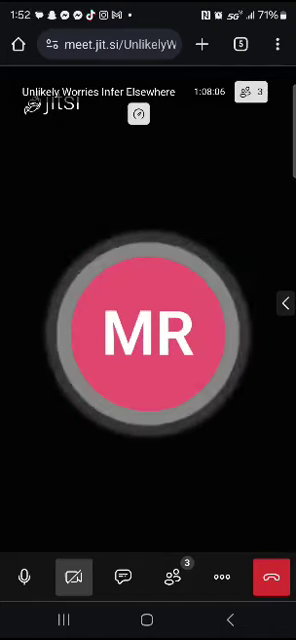
left_click(25, 575)
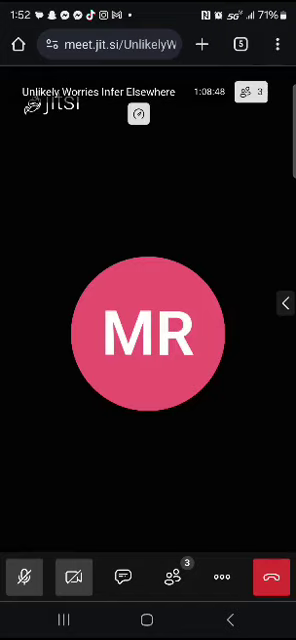
left_click(24, 575)
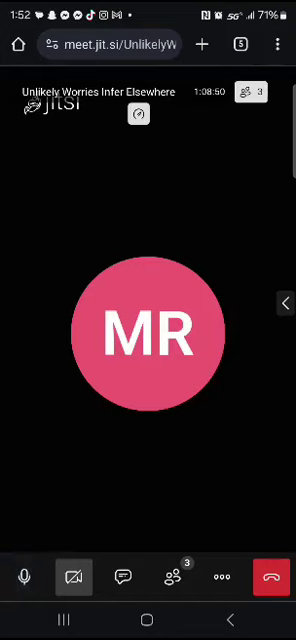